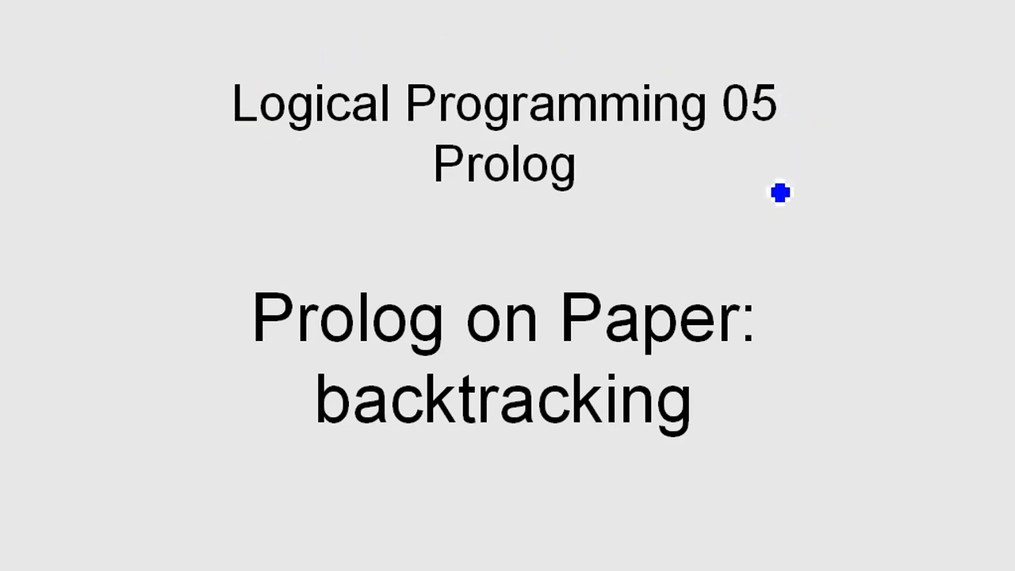
mouse_move(309, 195)
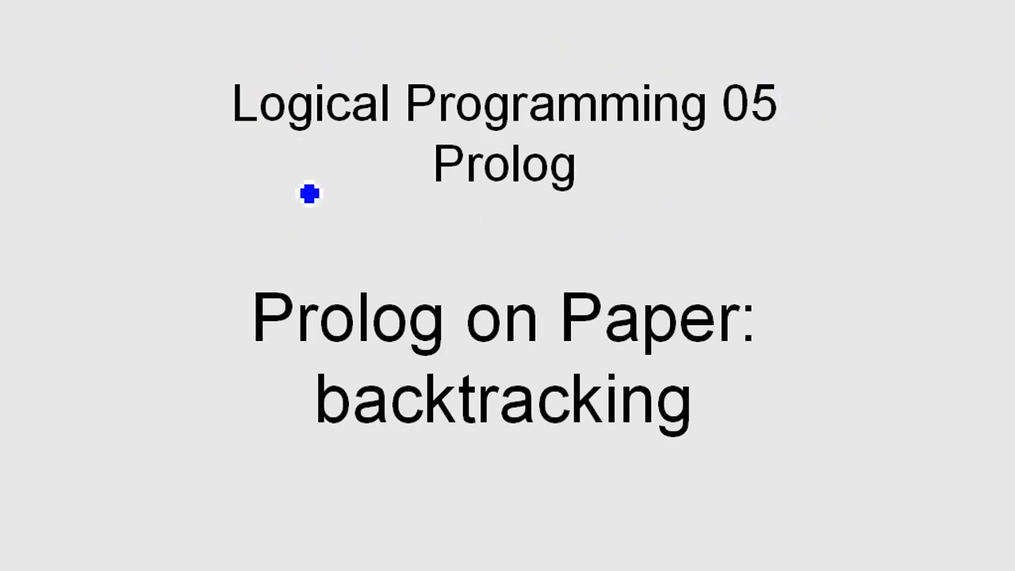
mouse_move(256, 257)
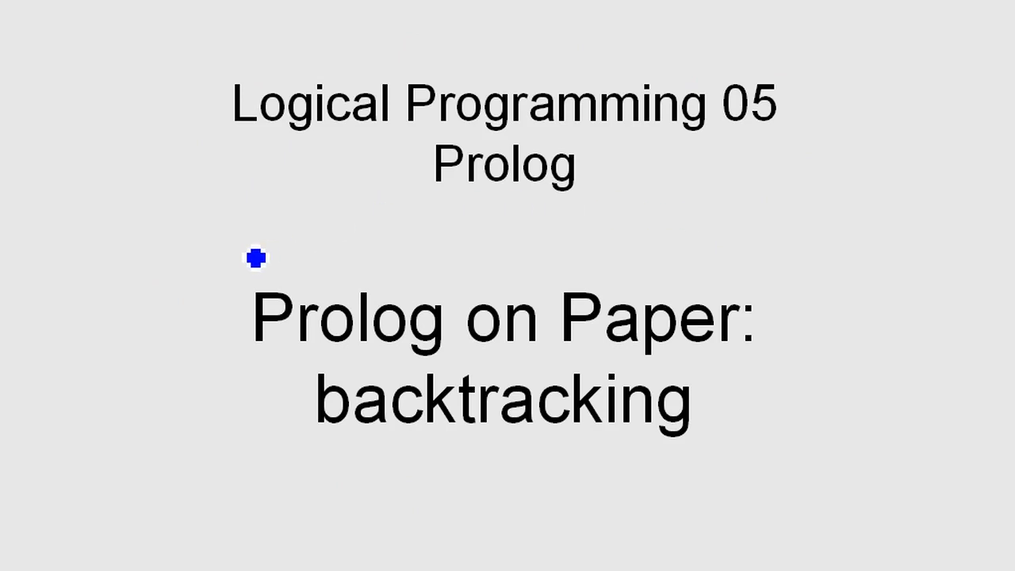
mouse_move(484, 458)
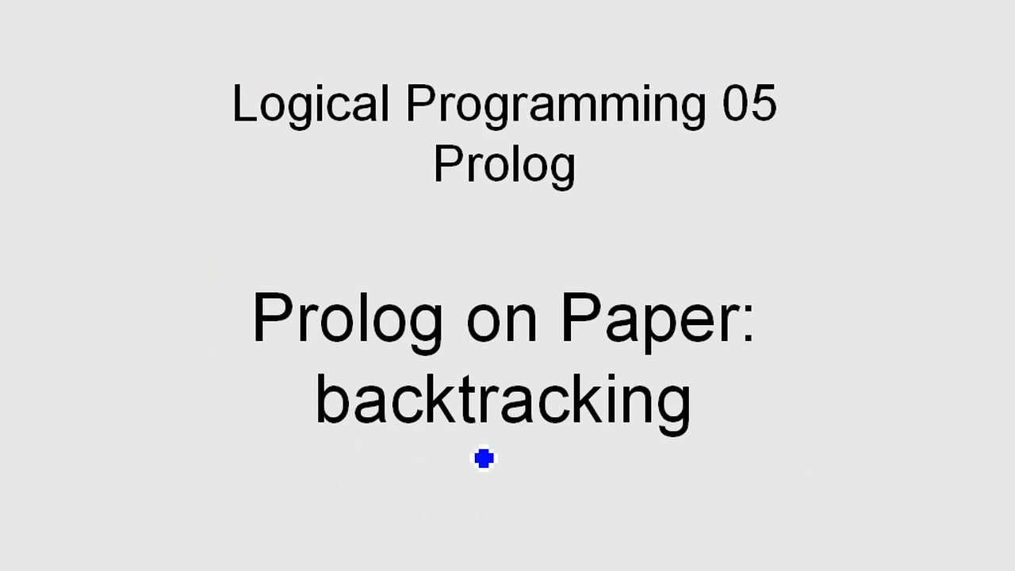
mouse_move(143, 164)
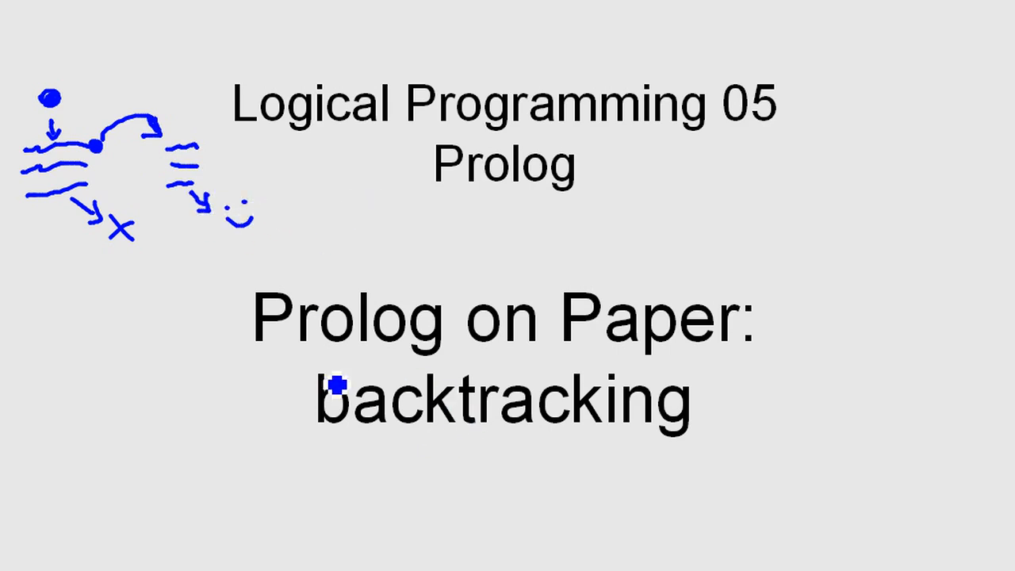
mouse_move(374, 392)
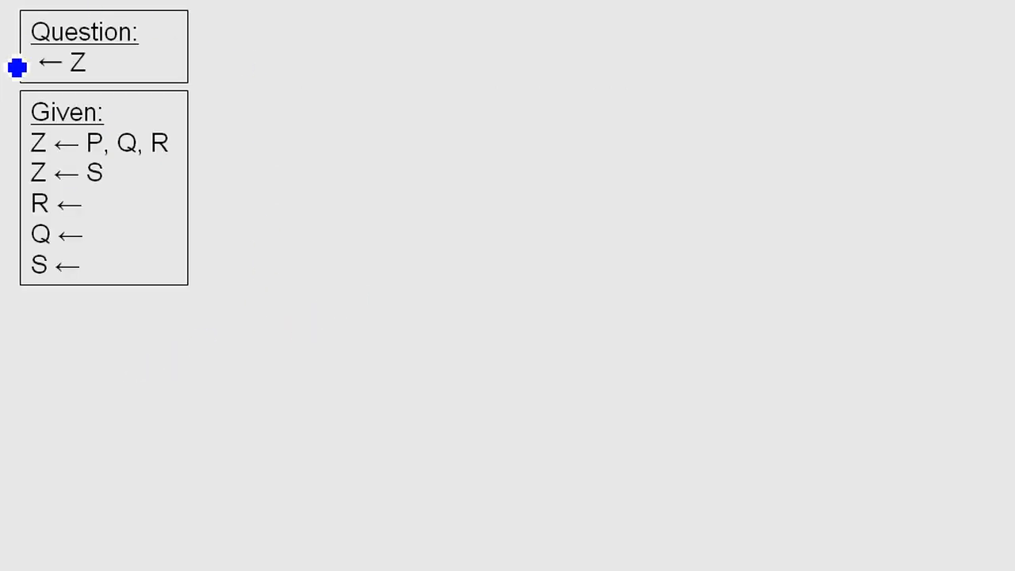
mouse_move(58, 275)
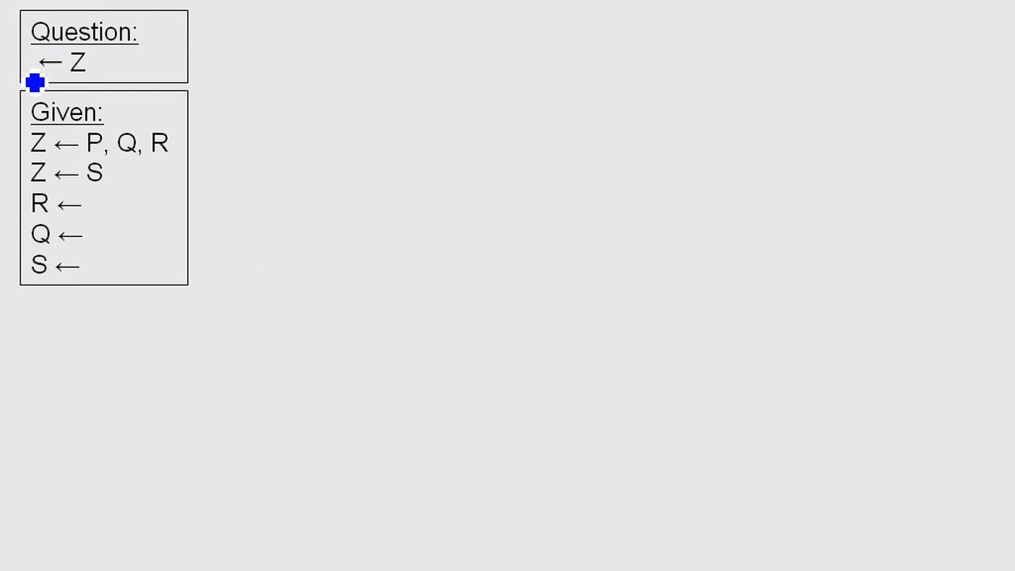
mouse_move(132, 221)
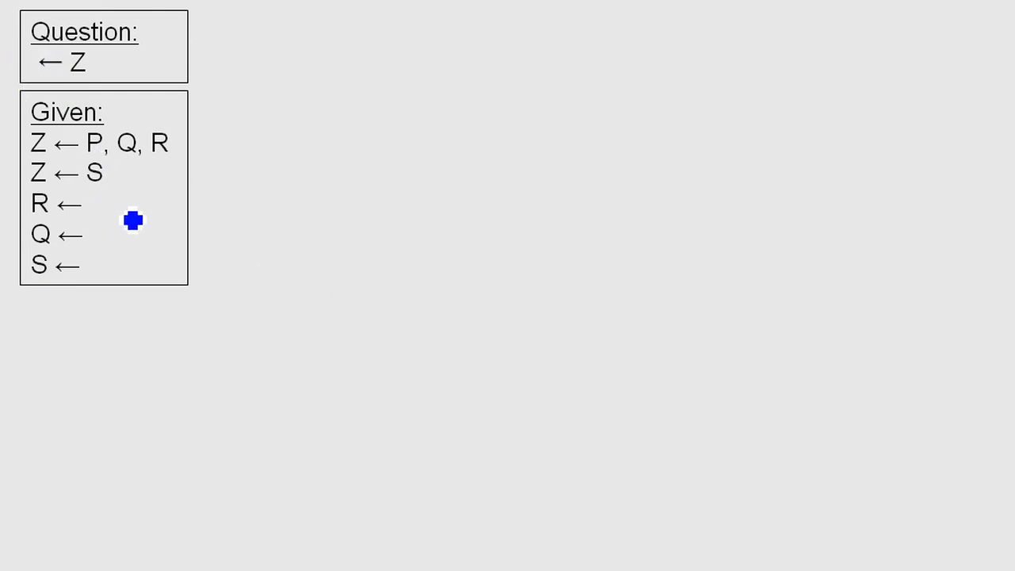
mouse_move(121, 319)
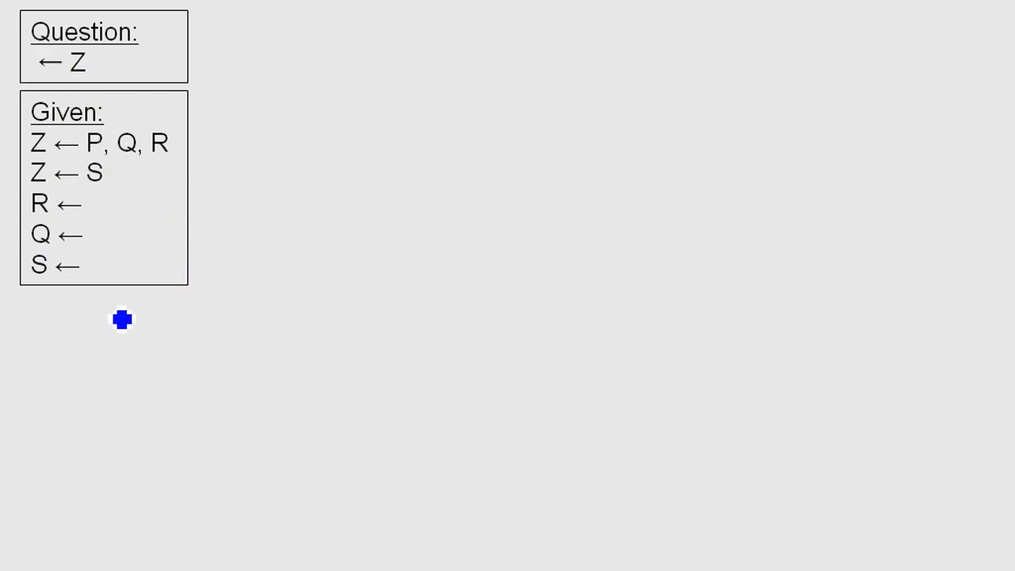
mouse_move(107, 73)
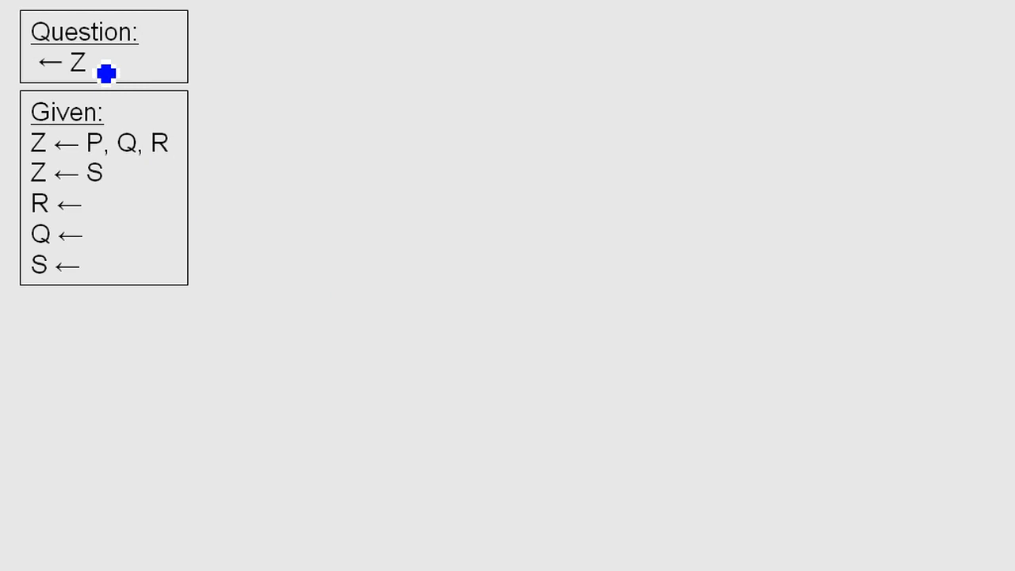
mouse_move(371, 91)
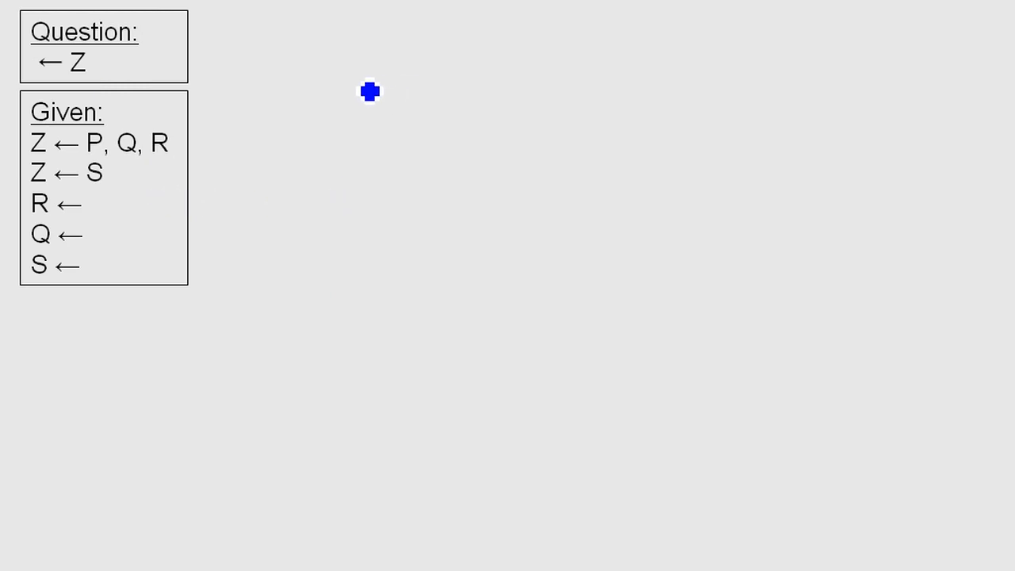
mouse_move(399, 40)
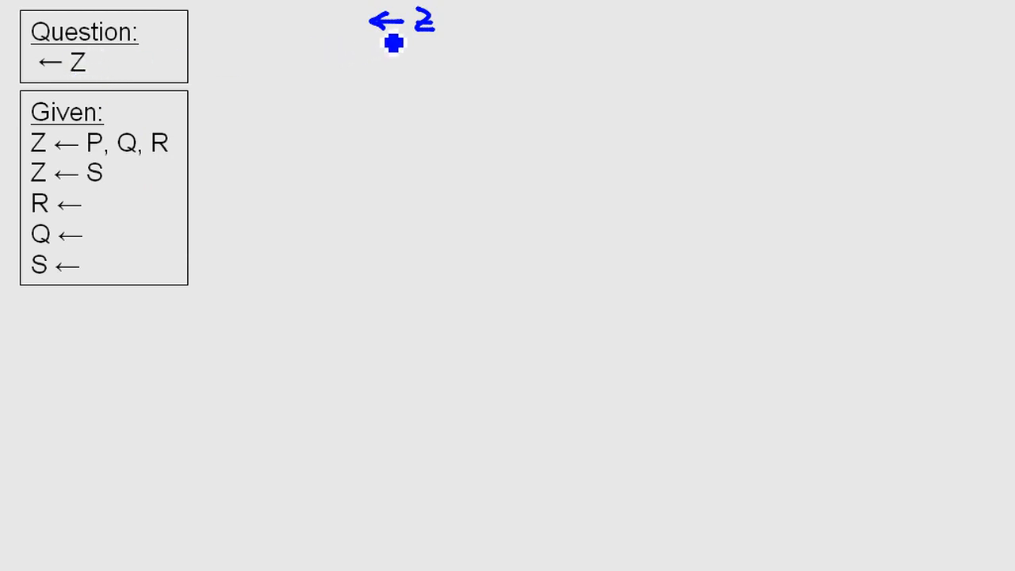
mouse_move(442, 49)
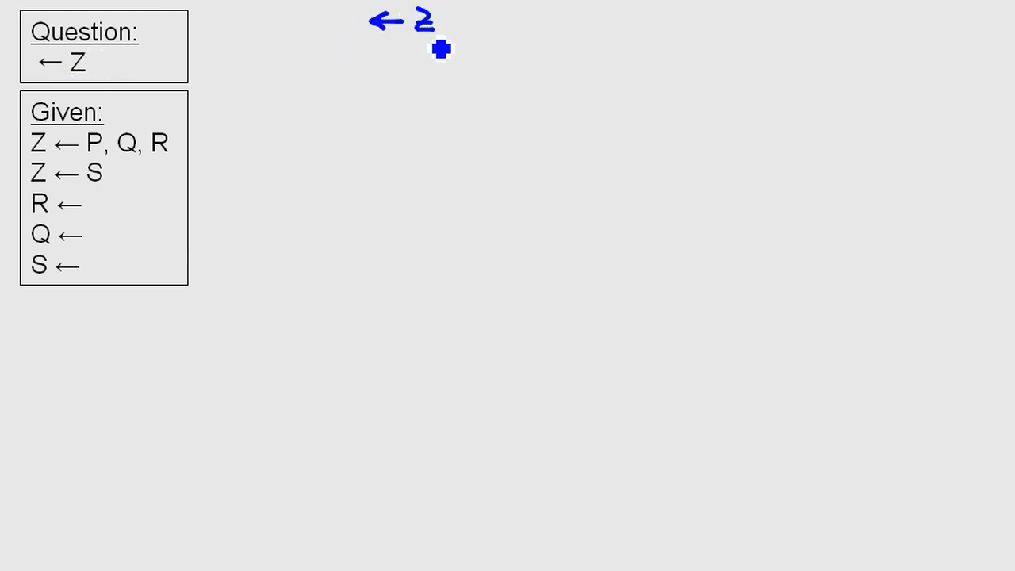
Step: Draw the branch under ←Z labelled Z←P,Q,R, leading to goal ←P,Q,R
drag(392, 47, 347, 103)
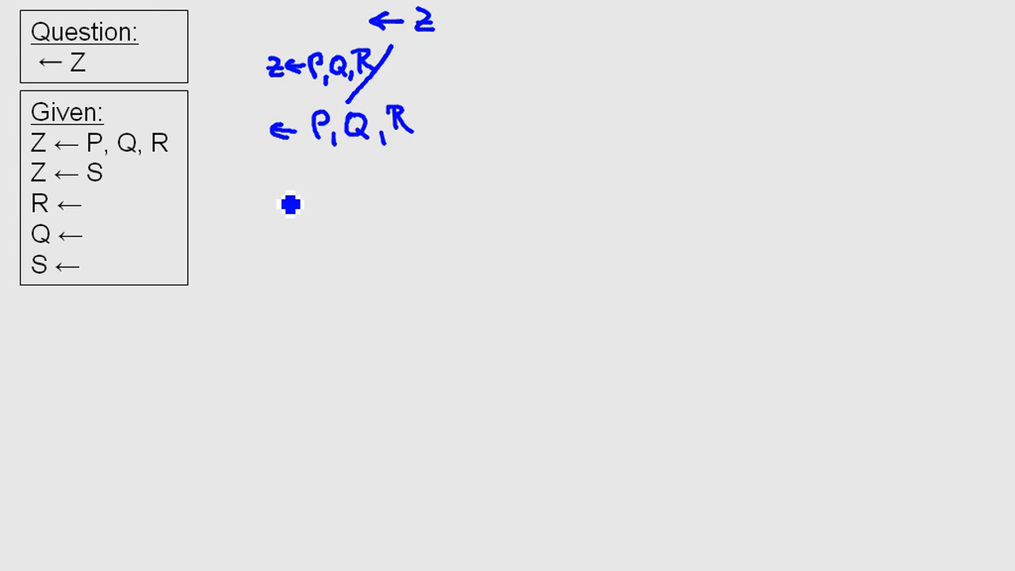
mouse_move(36, 149)
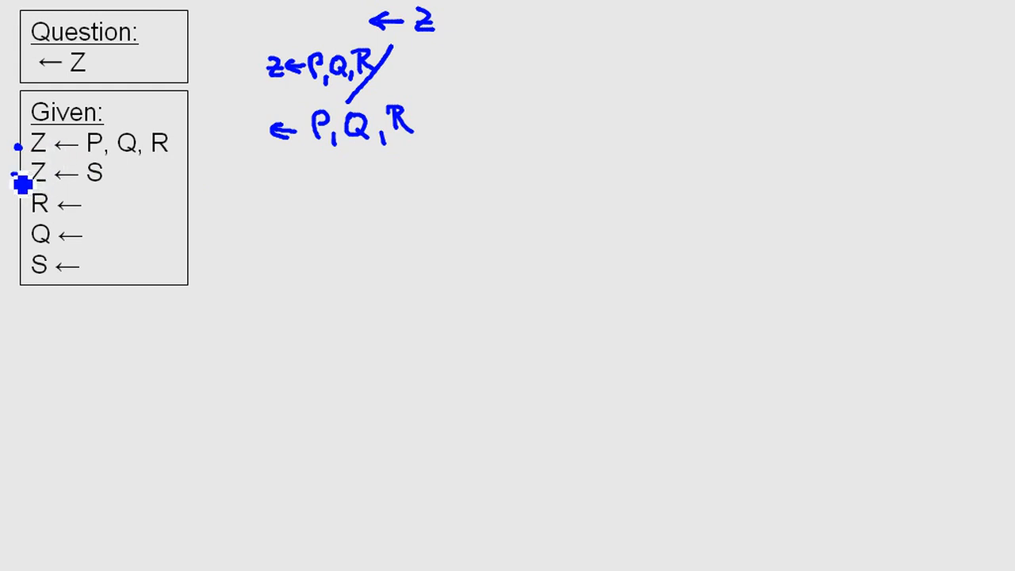
mouse_move(127, 208)
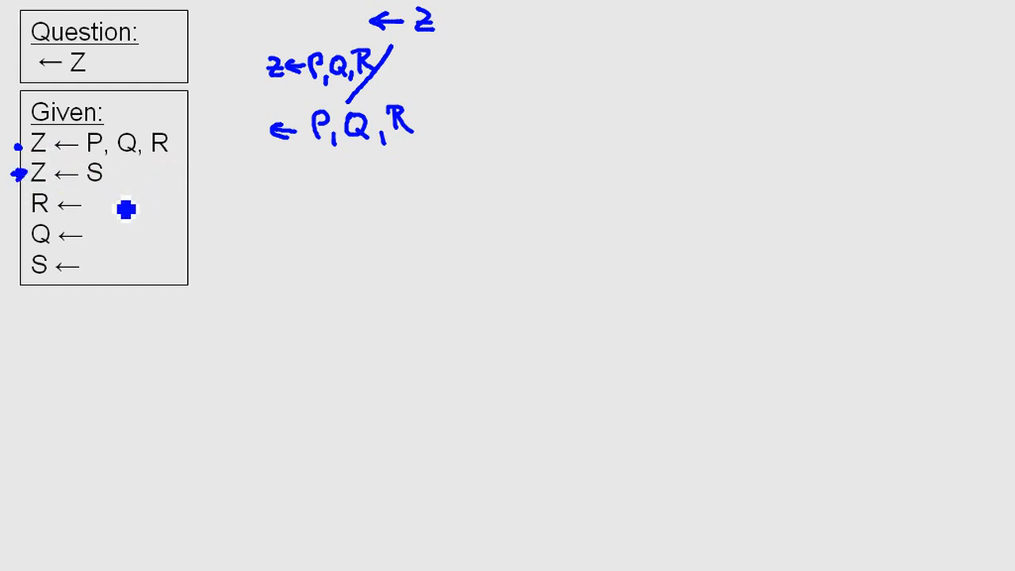
mouse_move(123, 250)
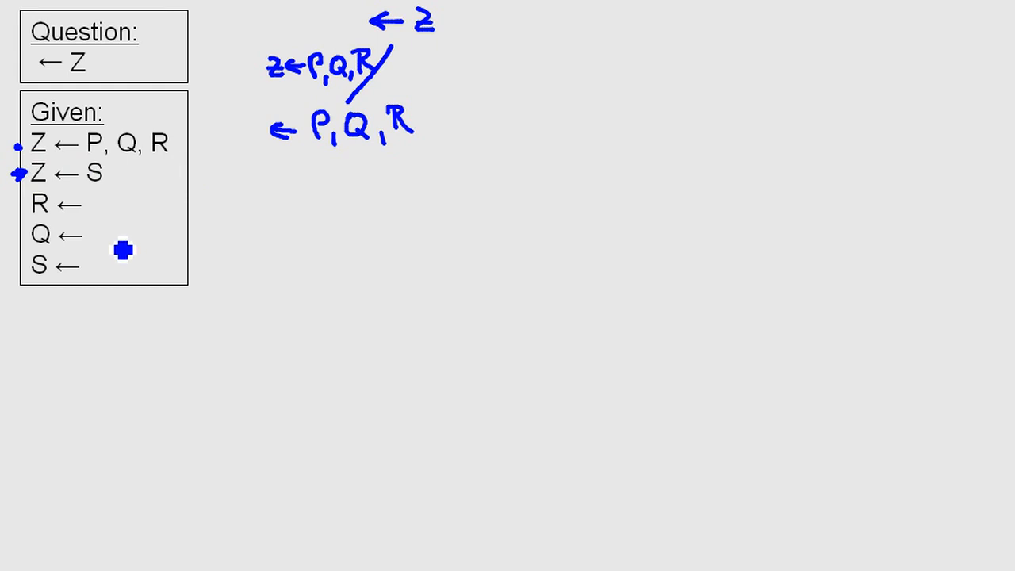
mouse_move(119, 258)
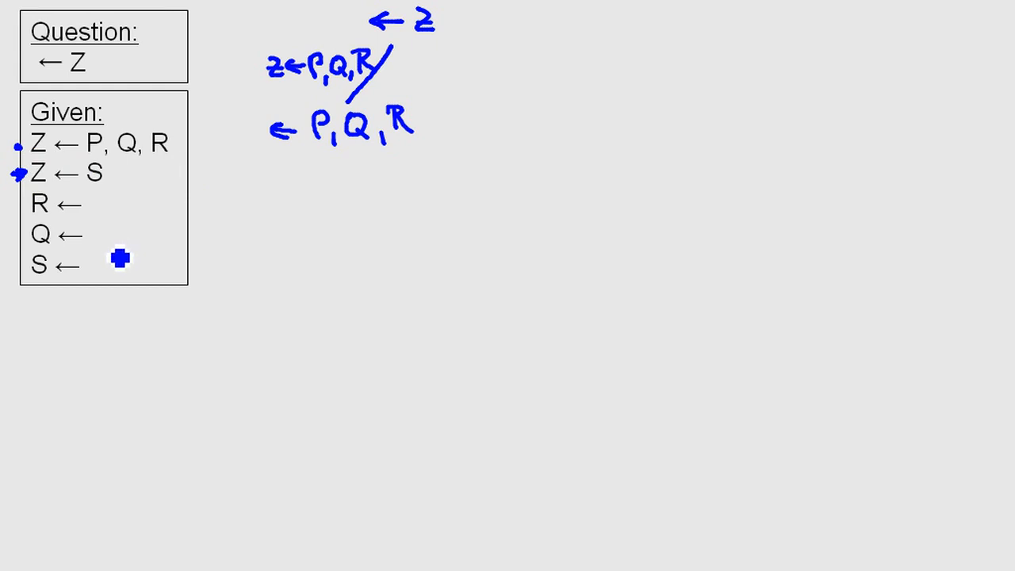
mouse_move(192, 224)
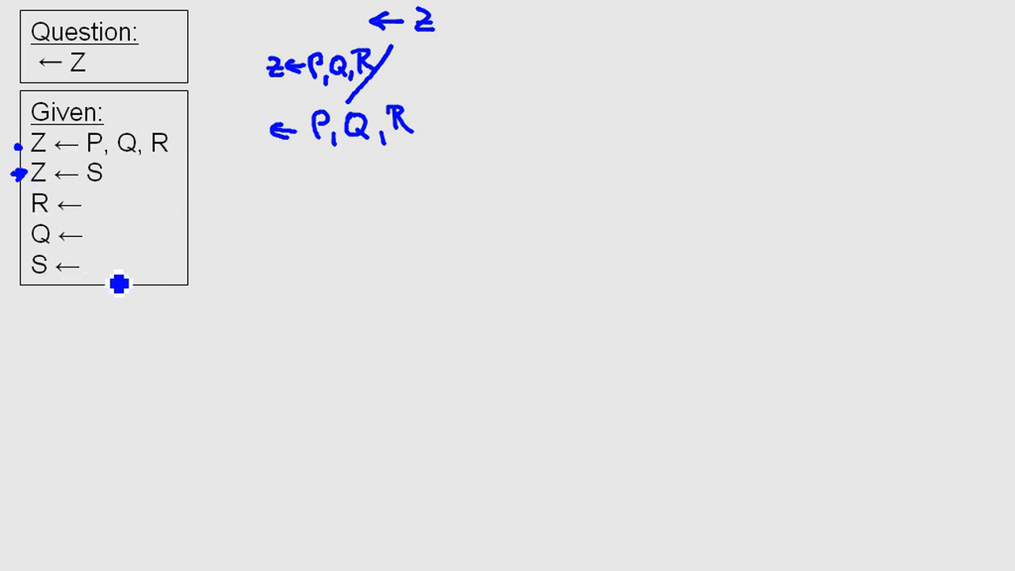
mouse_move(228, 186)
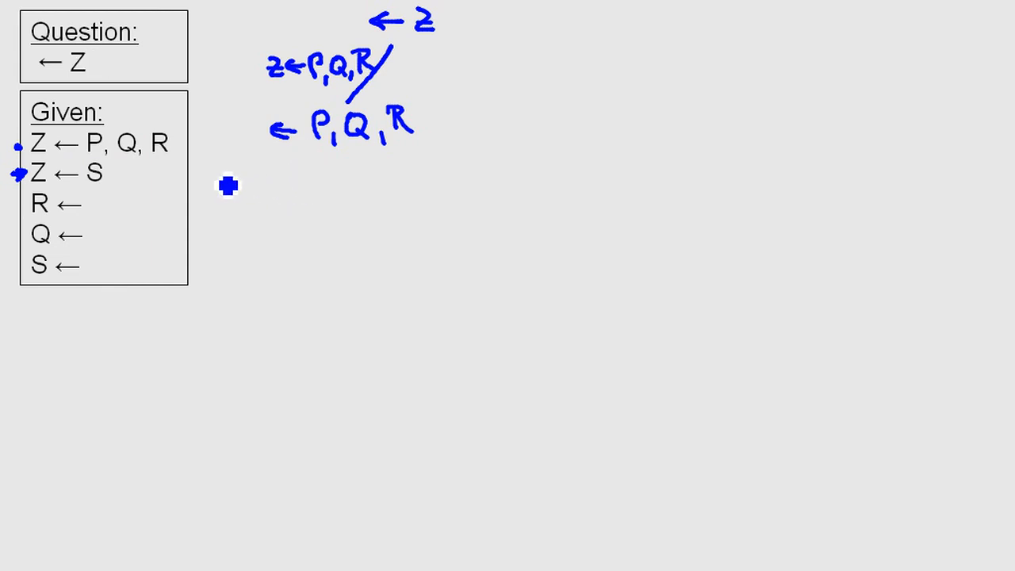
mouse_move(194, 157)
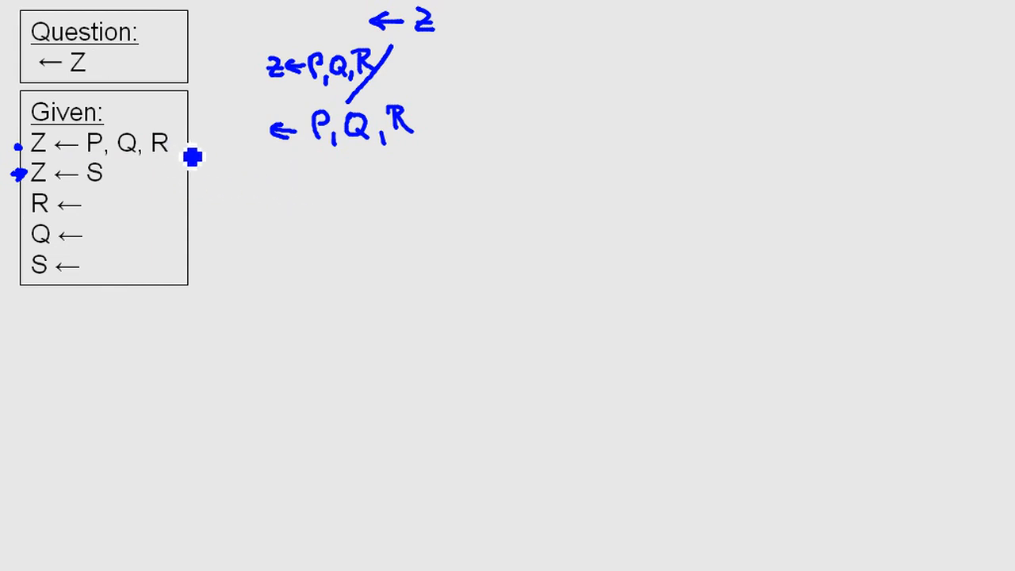
mouse_move(172, 246)
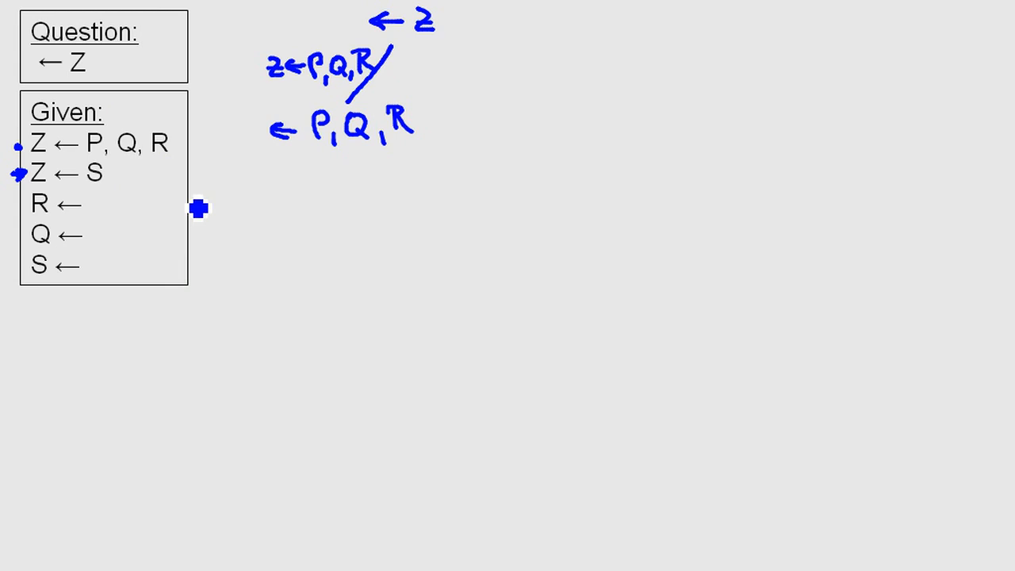
mouse_move(436, 29)
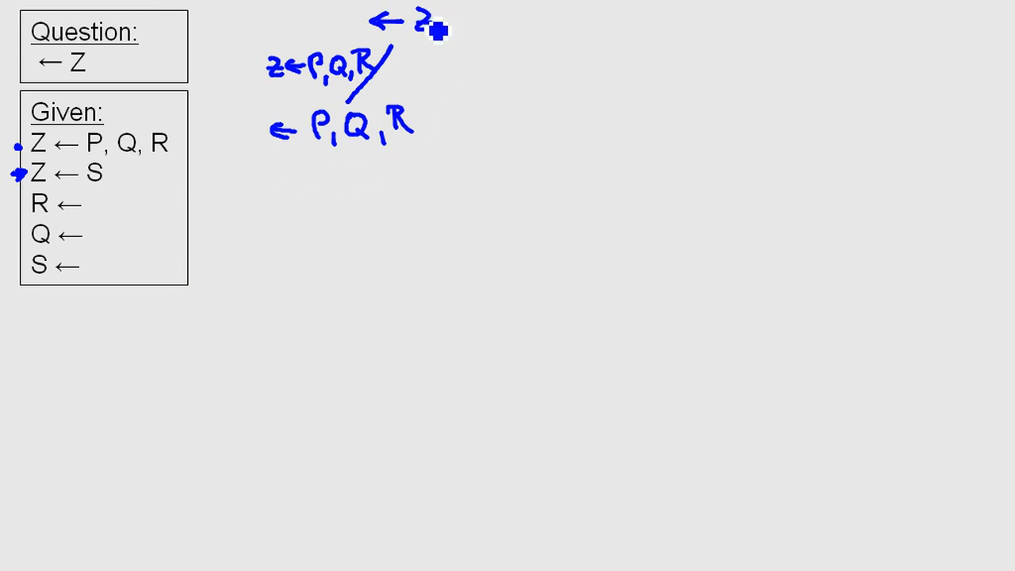
mouse_move(438, 36)
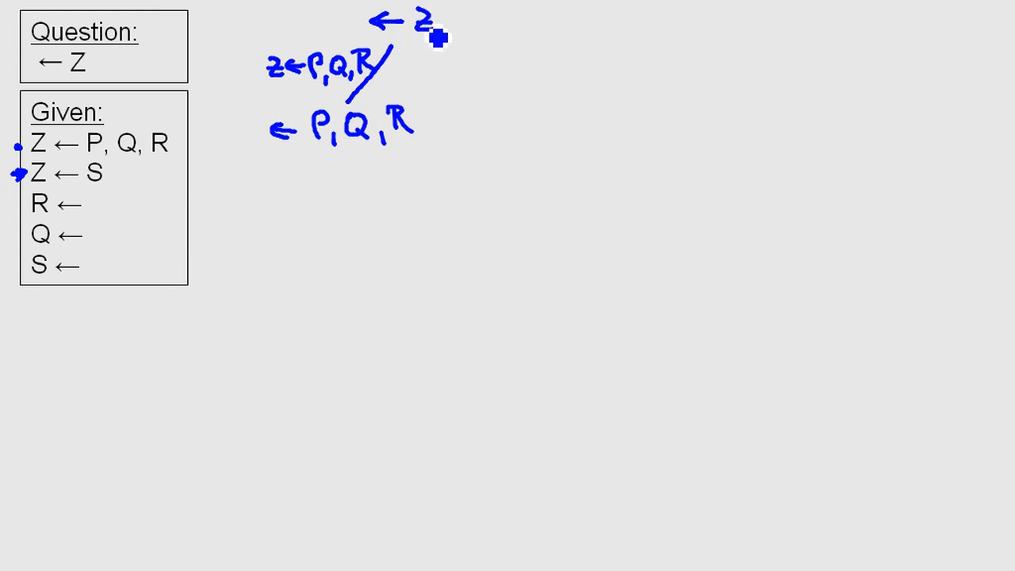
mouse_move(379, 118)
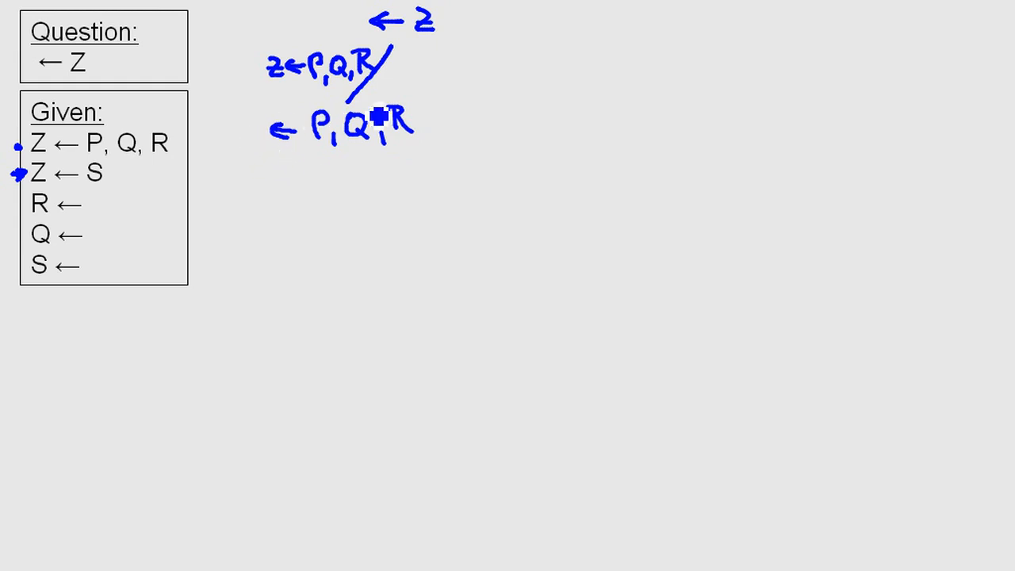
mouse_move(444, 161)
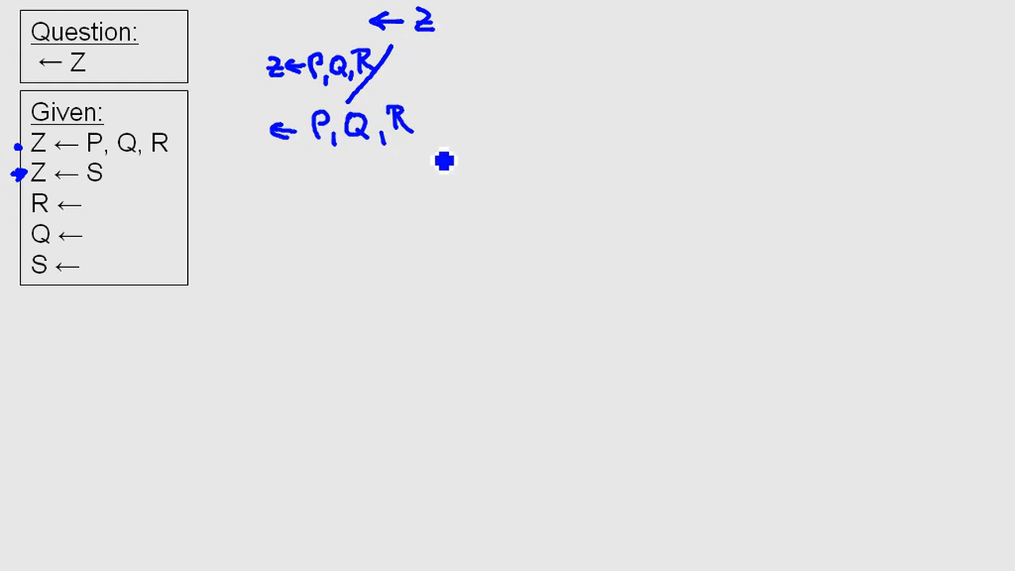
mouse_move(327, 162)
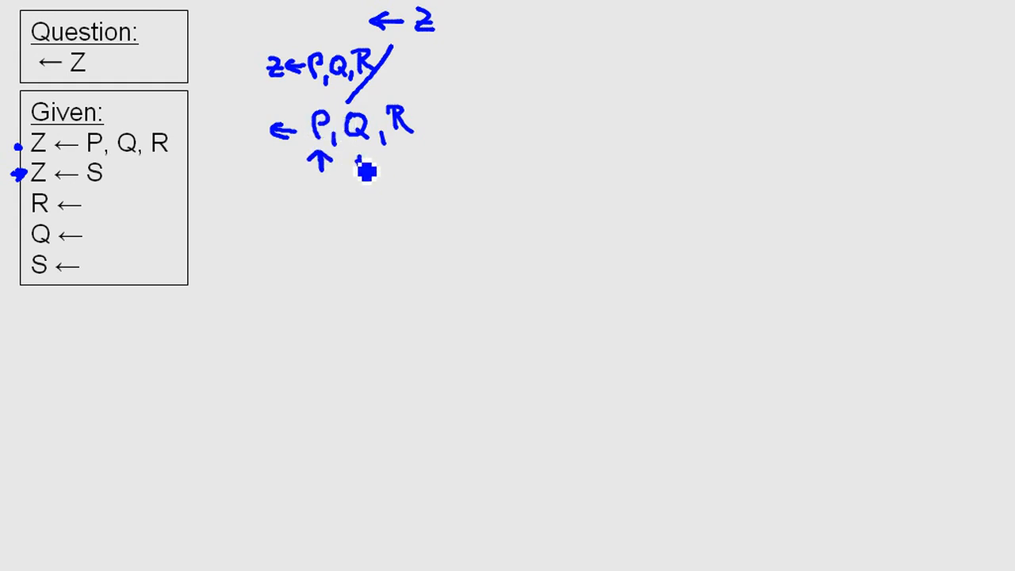
Step: Draw a branch line down from goal P toward the failing cross
click(365, 163)
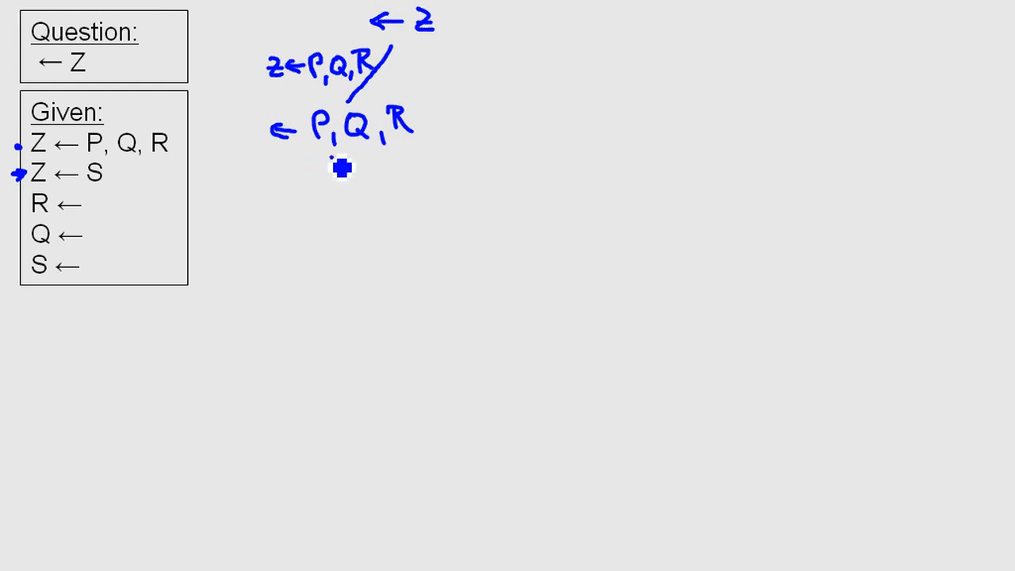
drag(342, 166, 308, 211)
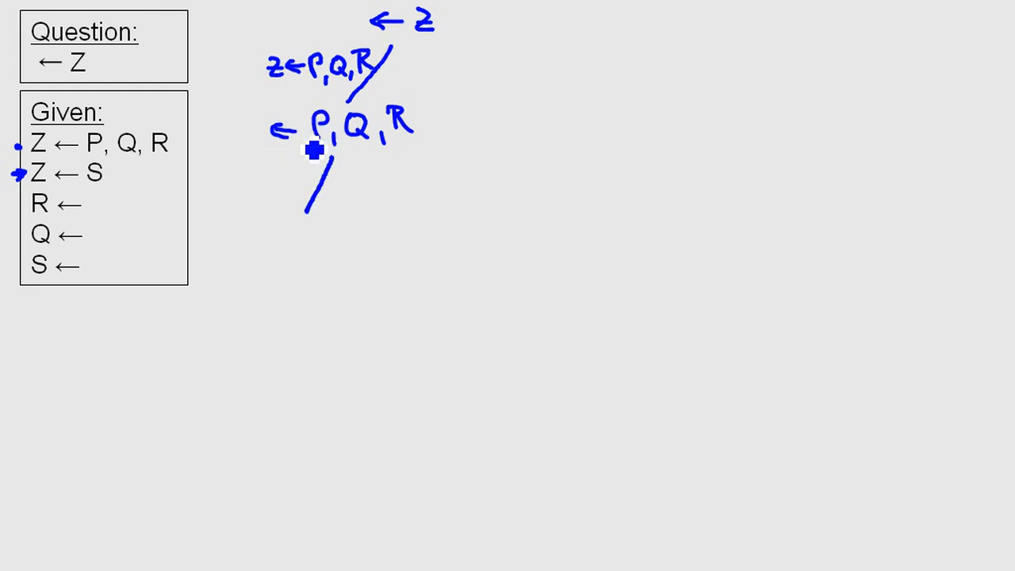
mouse_move(306, 162)
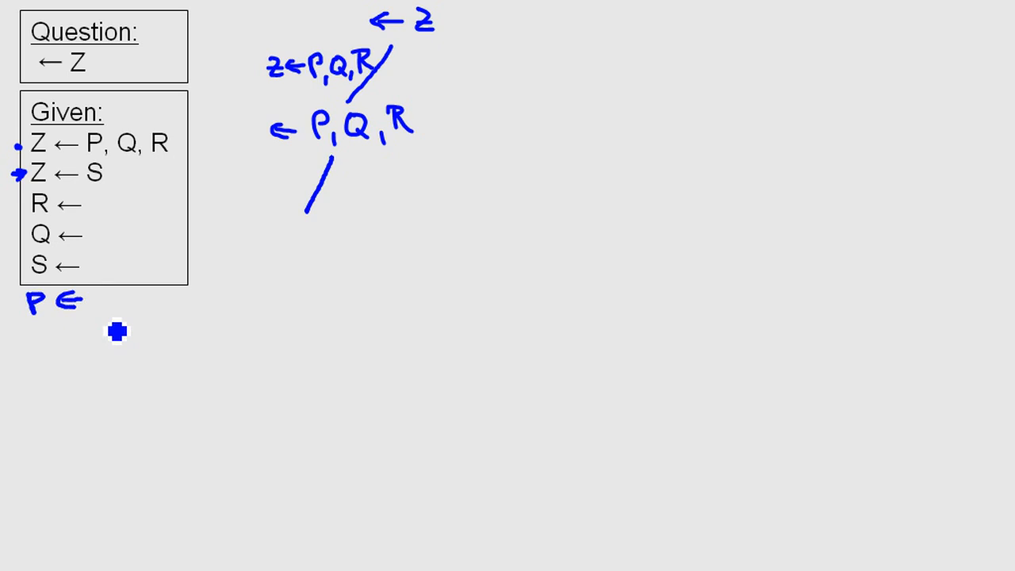
mouse_move(288, 245)
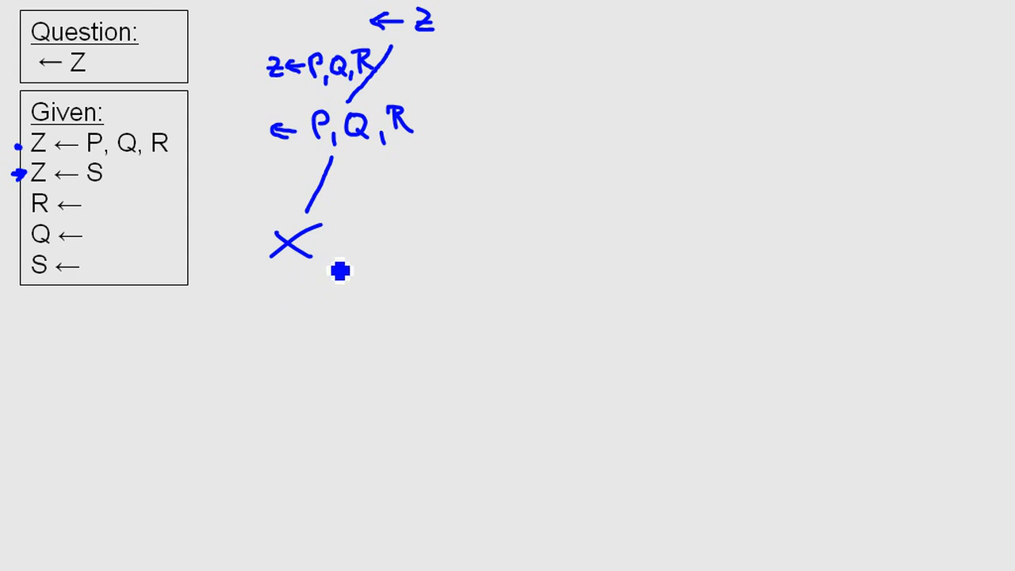
mouse_move(330, 260)
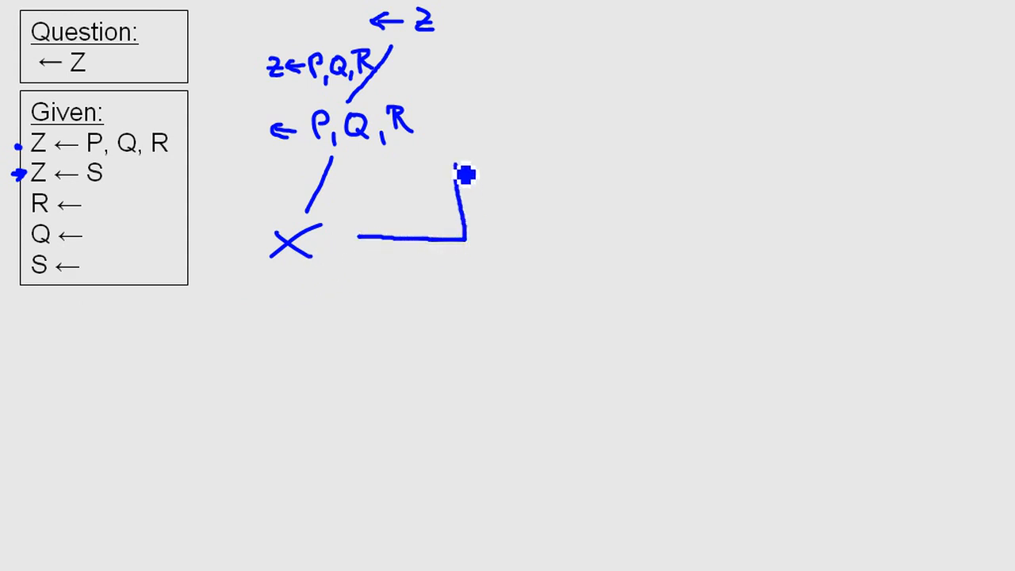
Step: Draw the backtrack arrow from the cross up to ←Z, then write goal ←S via Z←S
drag(464, 174, 452, 52)
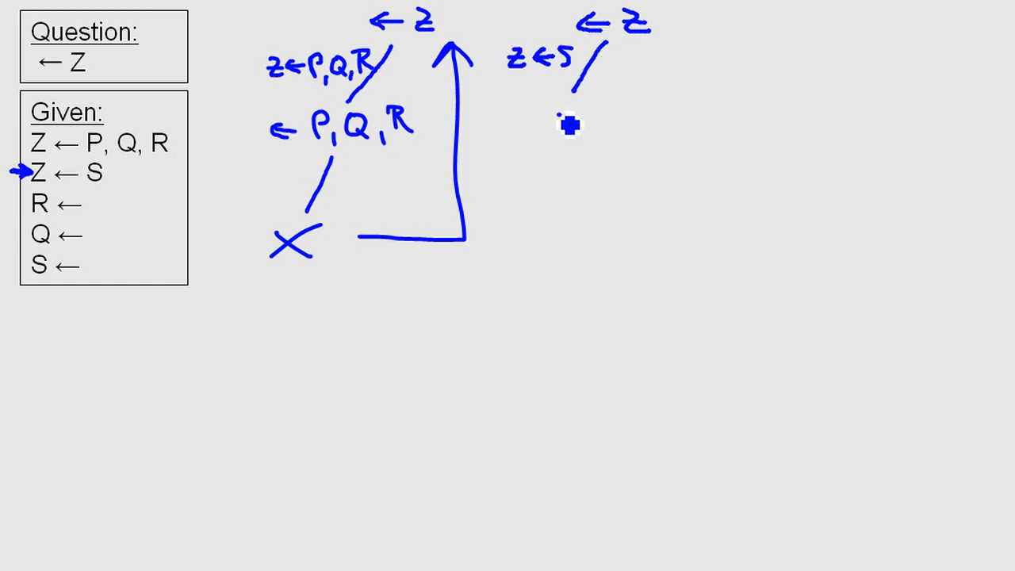
drag(555, 119, 615, 119)
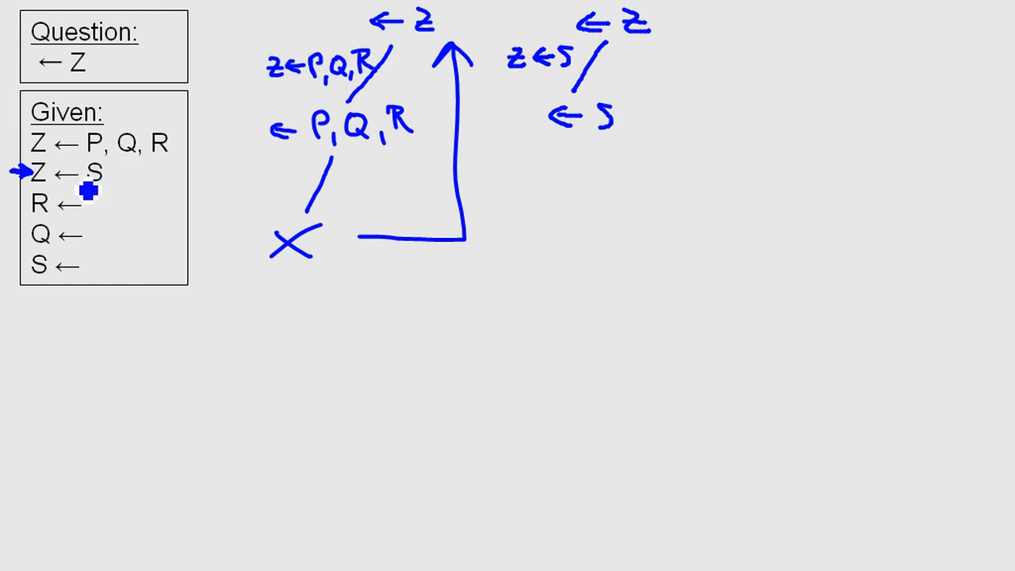
mouse_move(63, 215)
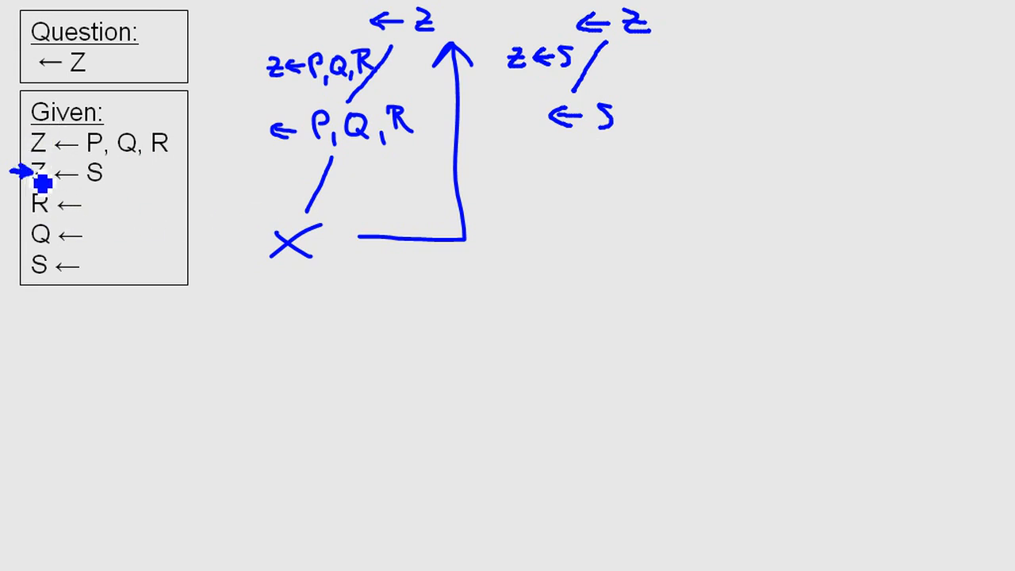
mouse_move(52, 218)
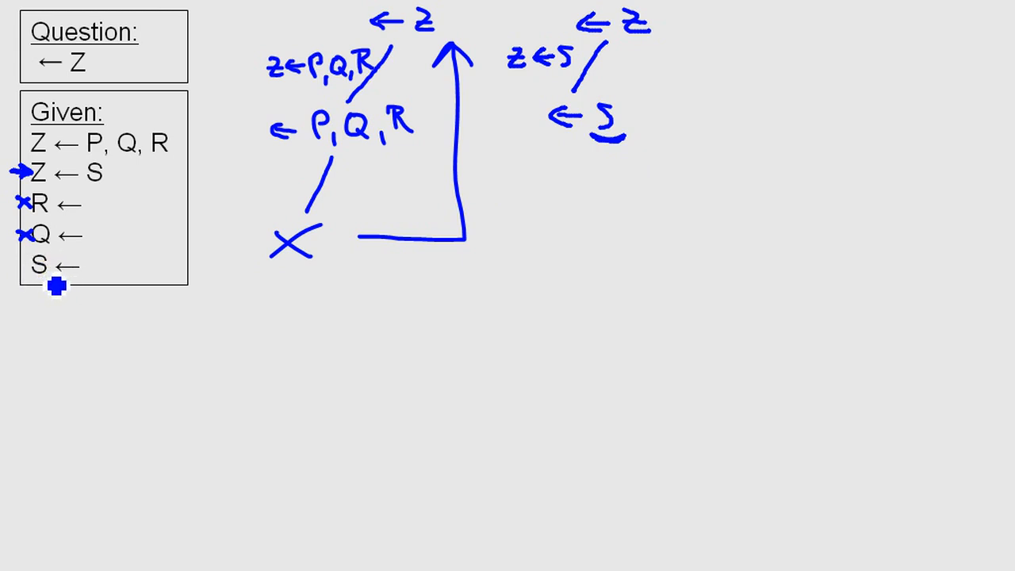
mouse_move(50, 294)
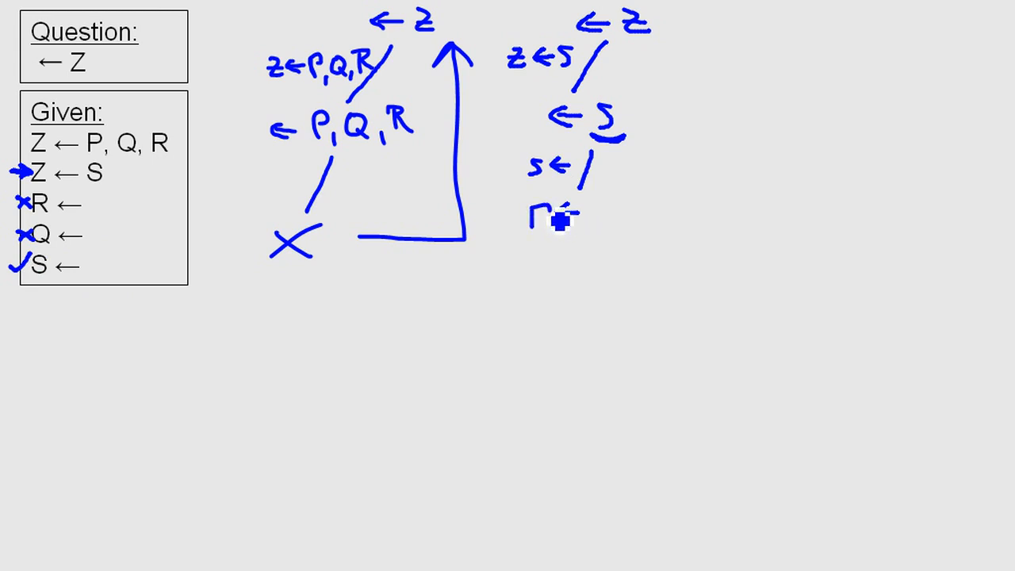
mouse_move(635, 233)
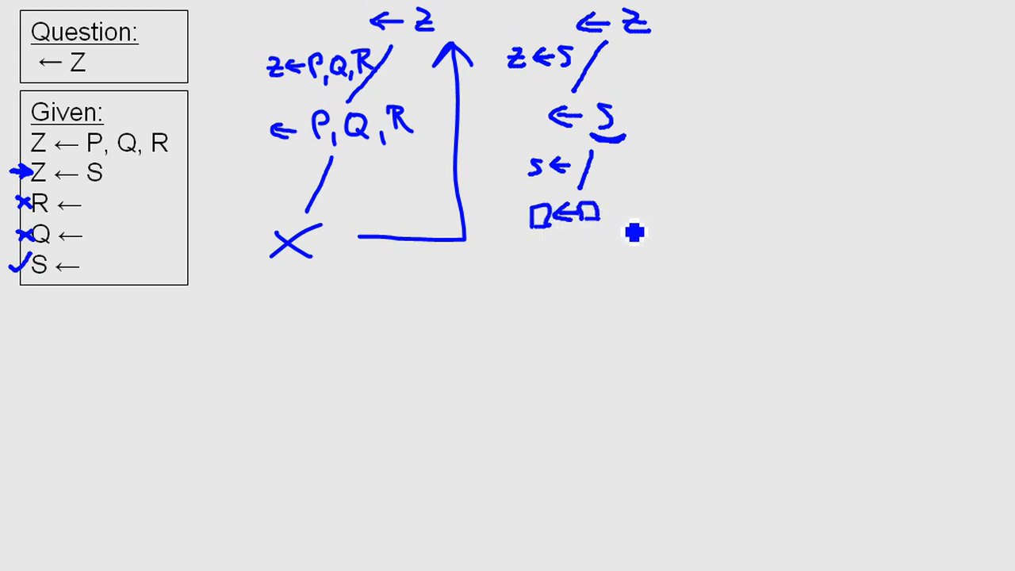